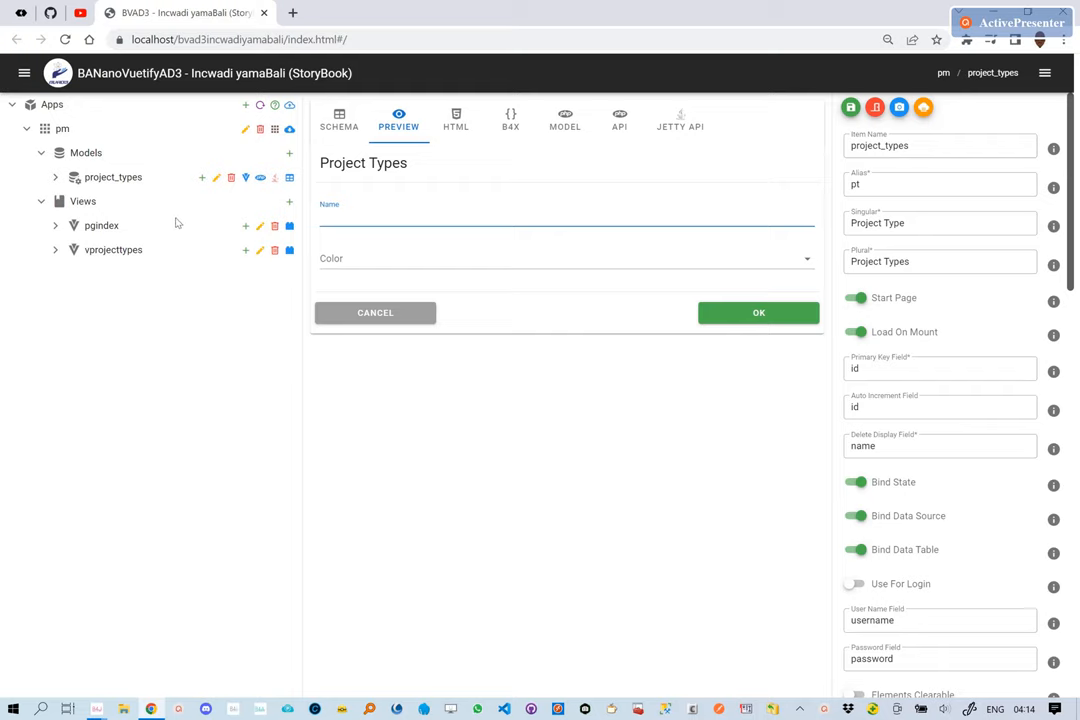
{"action": "mouse_move", "coordinate": [288, 178]}
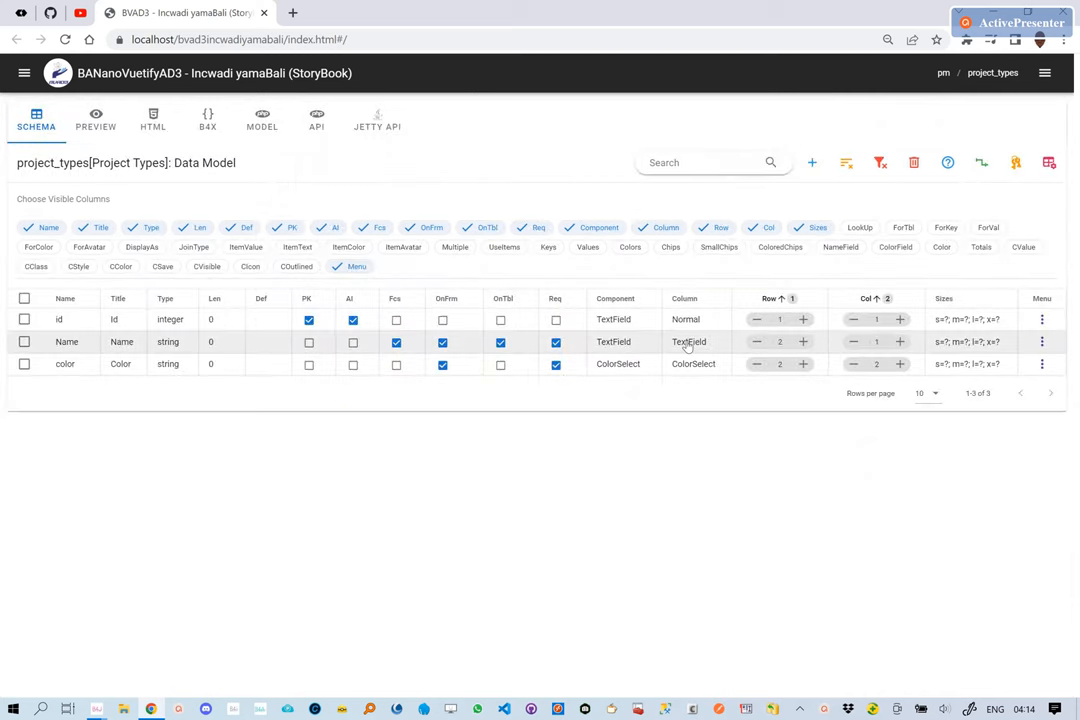
- Set the Name field's column display type to Chip and save it
{"action": "left_click", "coordinate": [688, 340]}
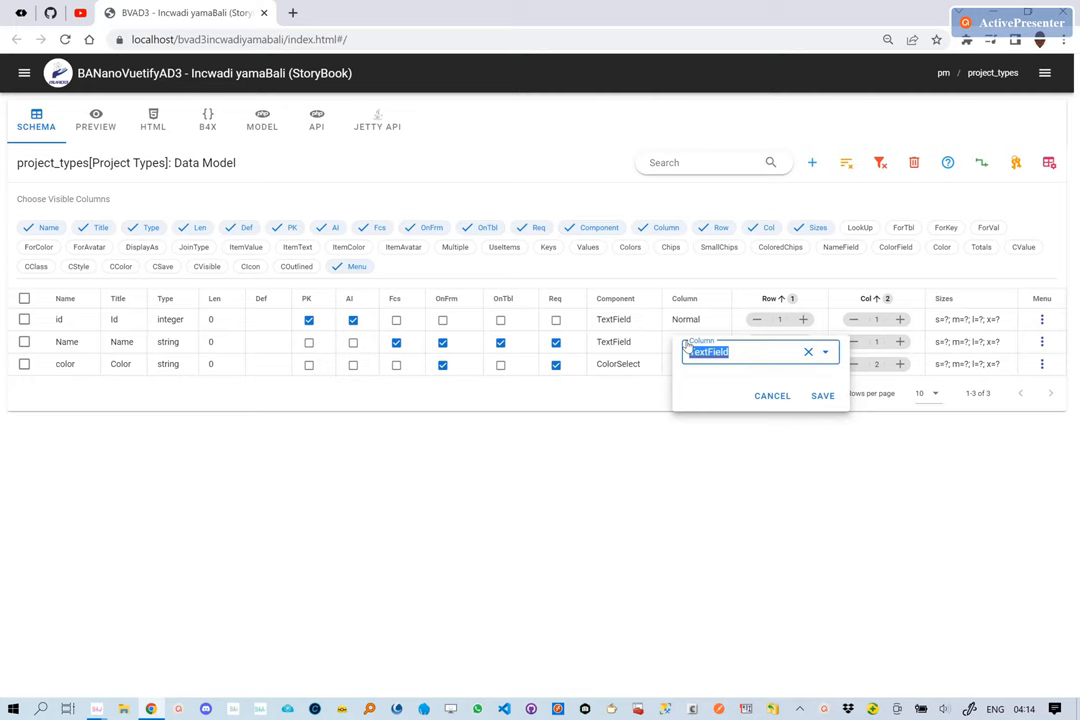
{"action": "type", "text": "Chip"}
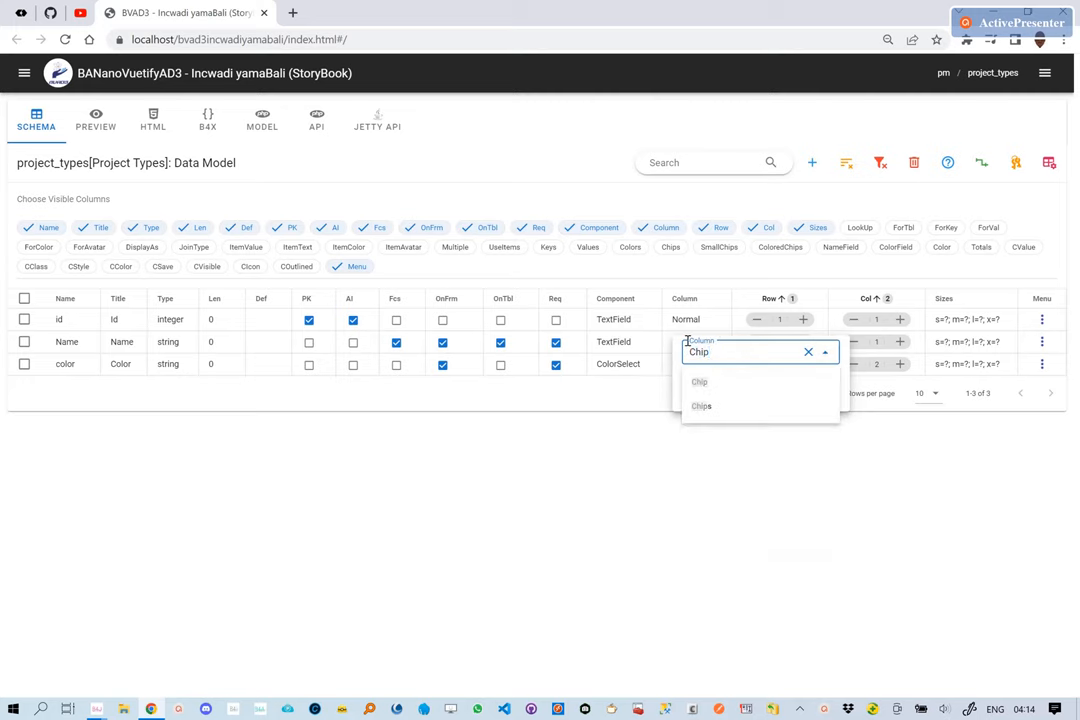
{"action": "left_click", "coordinate": [822, 396]}
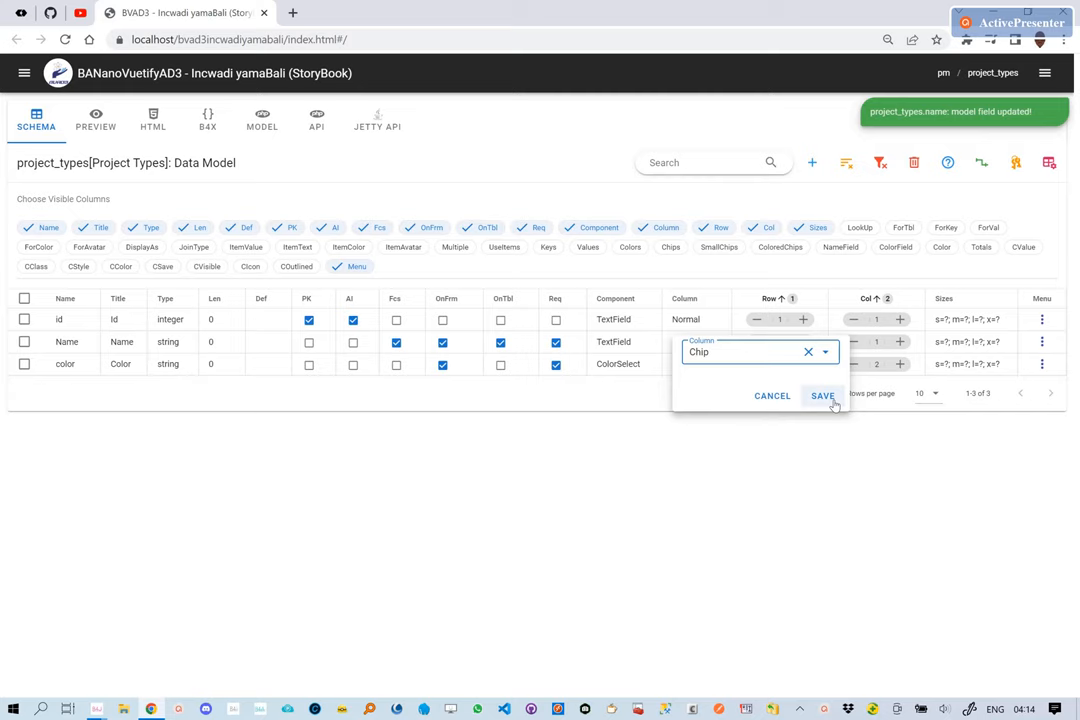
{"action": "left_click", "coordinate": [822, 396]}
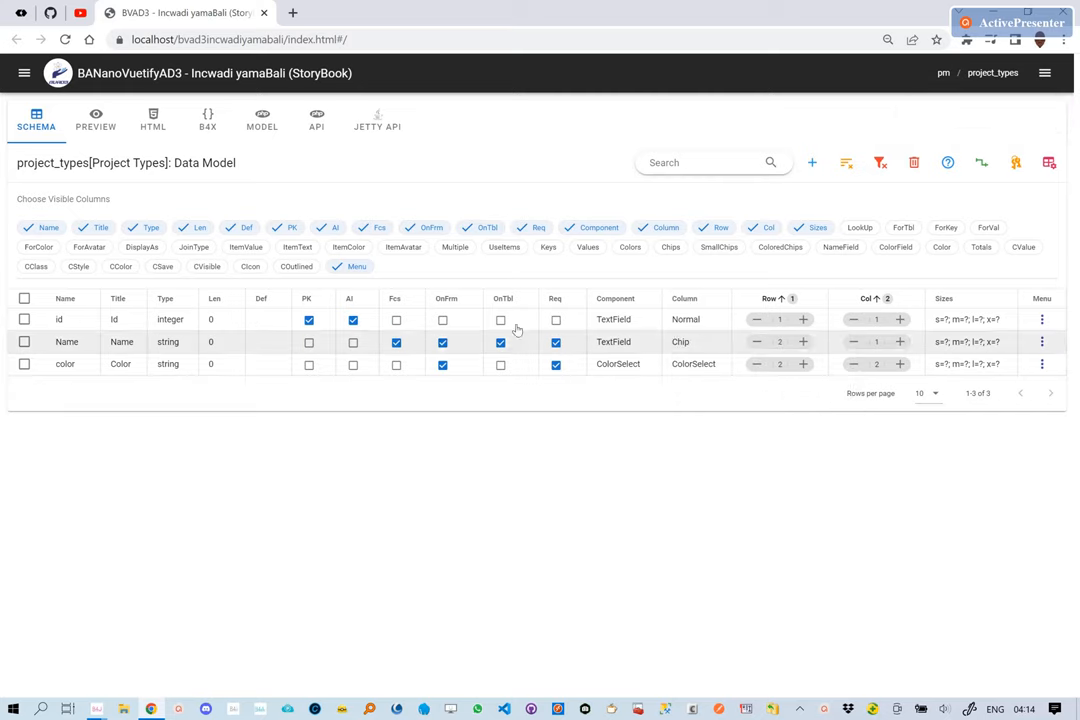
- Mark the Name and color fields to show in the table
{"action": "left_click", "coordinate": [500, 342]}
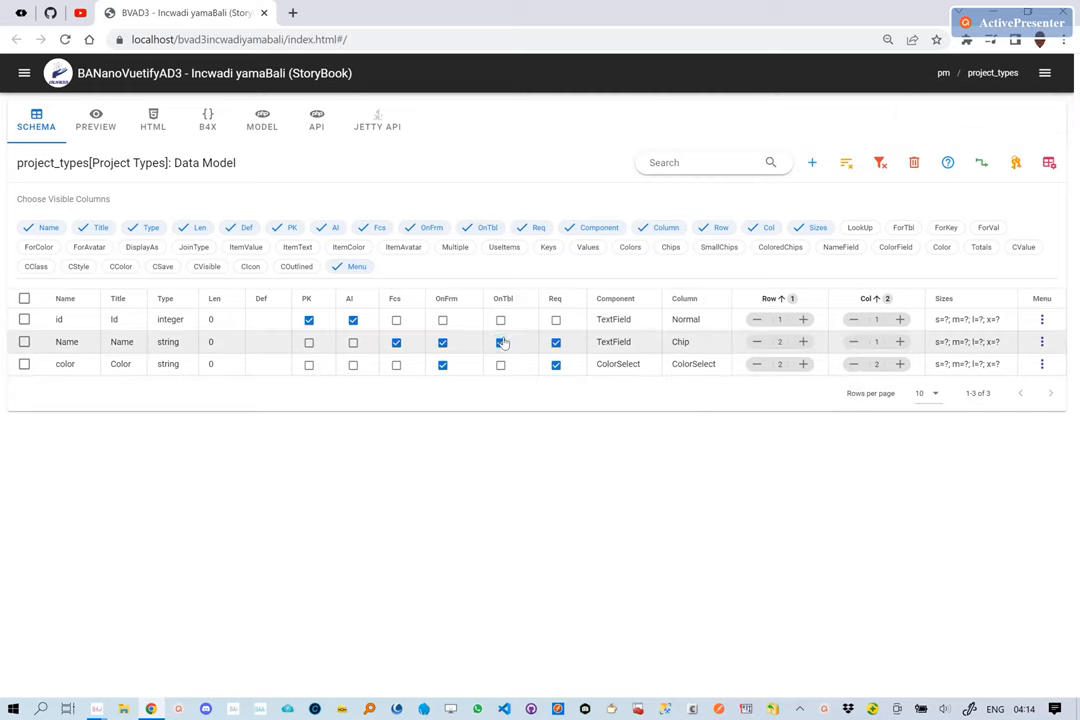
{"action": "left_click", "coordinate": [500, 364]}
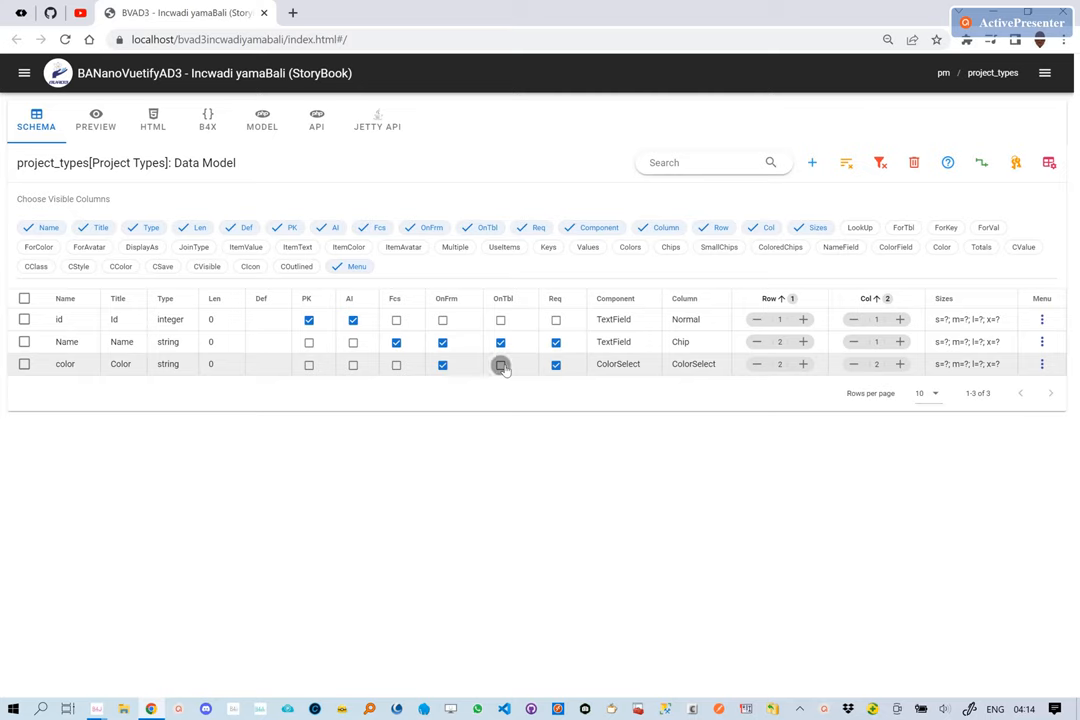
{"action": "left_click", "coordinate": [500, 364]}
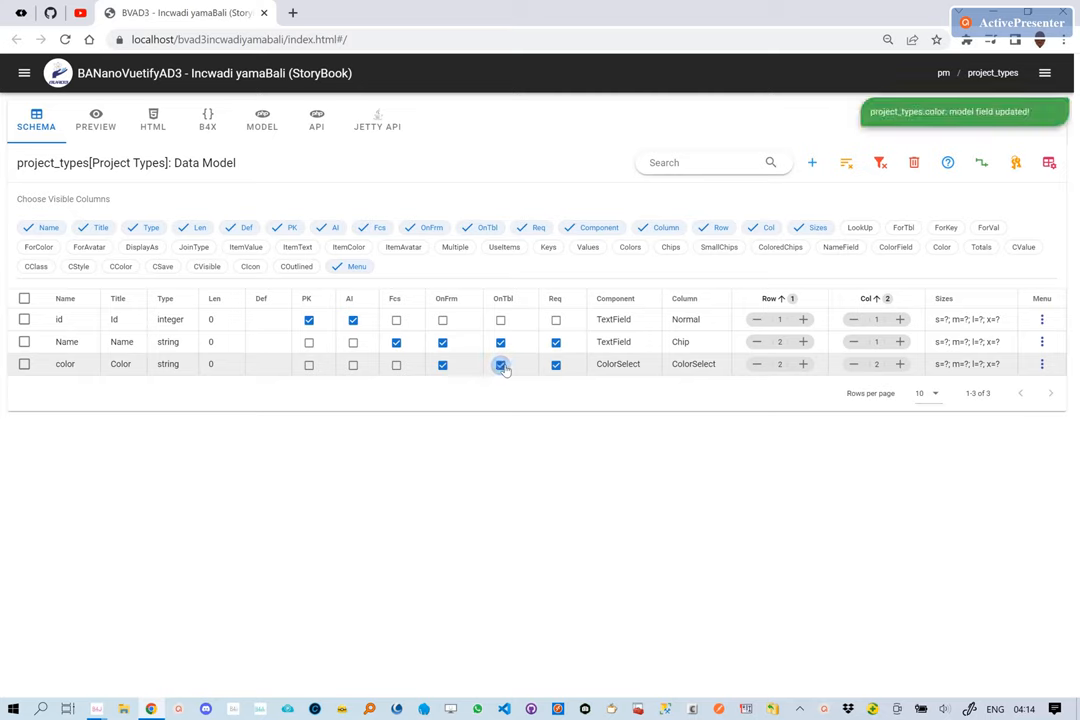
{"action": "left_click", "coordinate": [500, 364]}
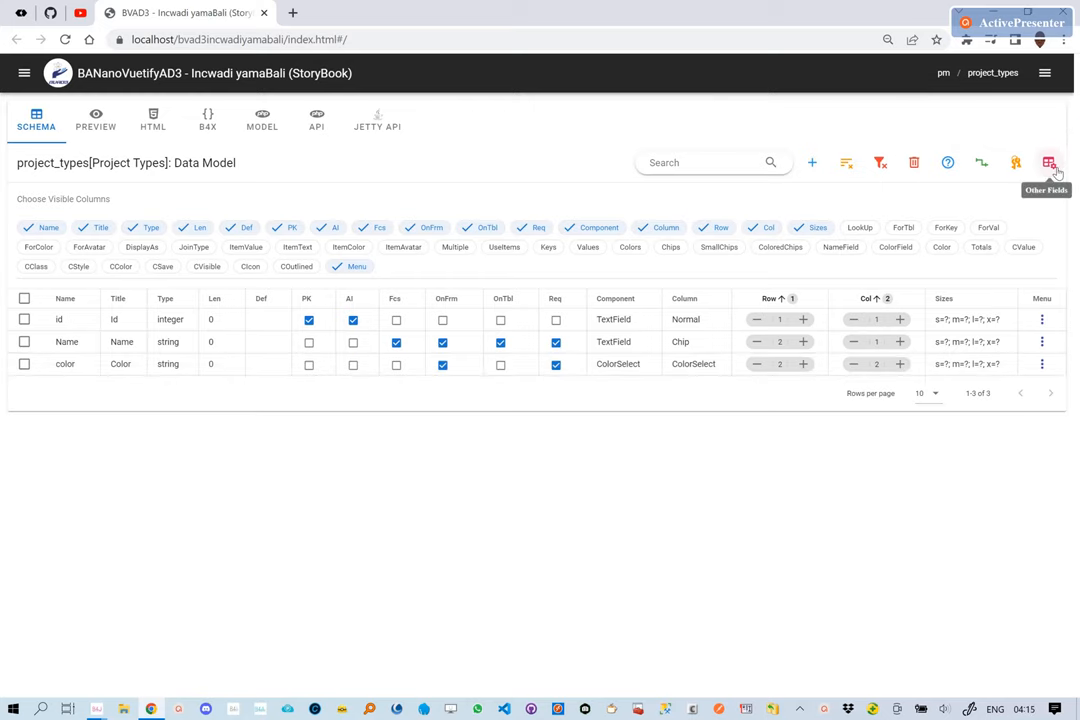
- Set Name's ColorField to color in the other-fields view, then restore the default schema columns
{"action": "left_click", "coordinate": [1048, 162]}
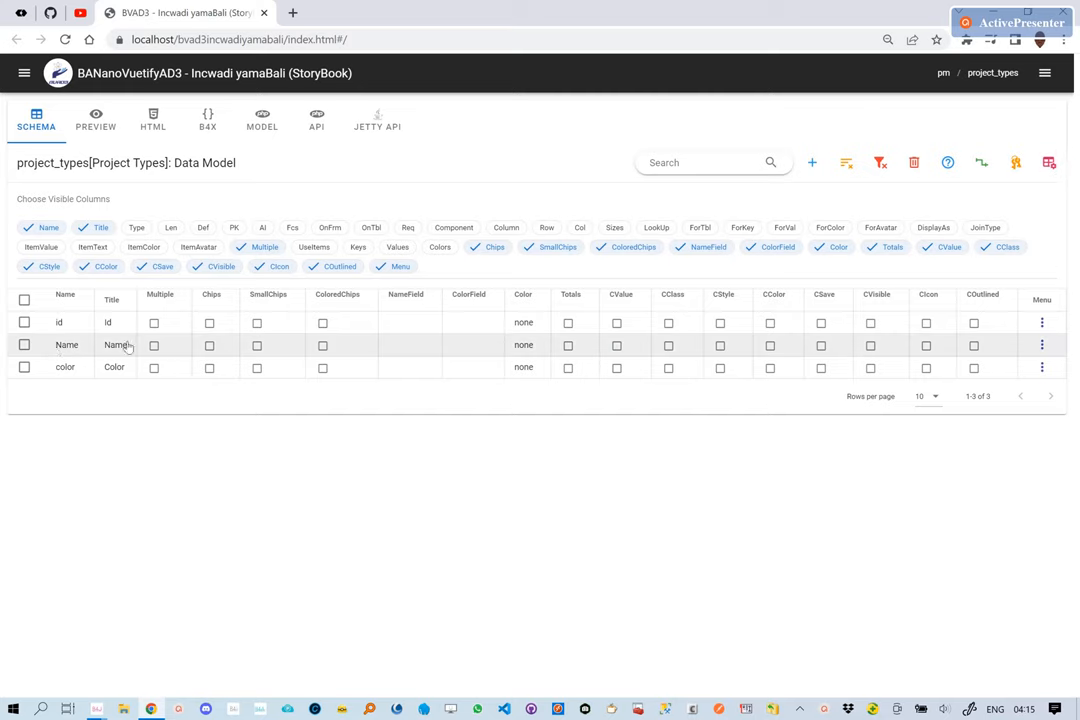
{"action": "mouse_move", "coordinate": [60, 376]}
{"action": "type", "text": "color"}
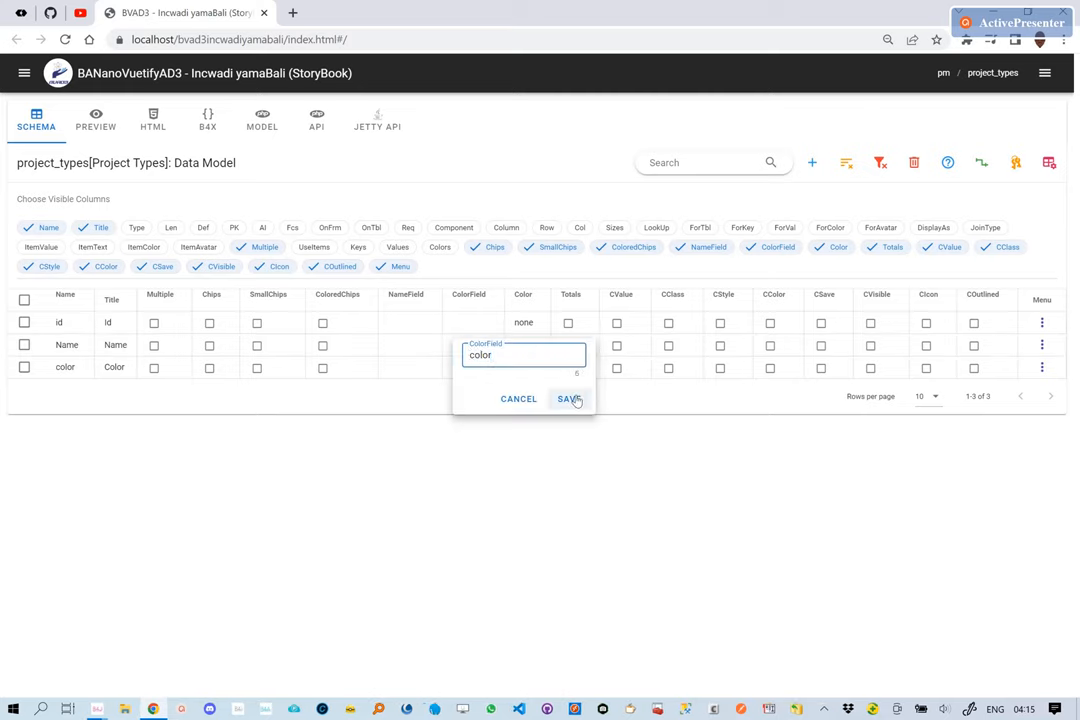
{"action": "left_click", "coordinate": [568, 398]}
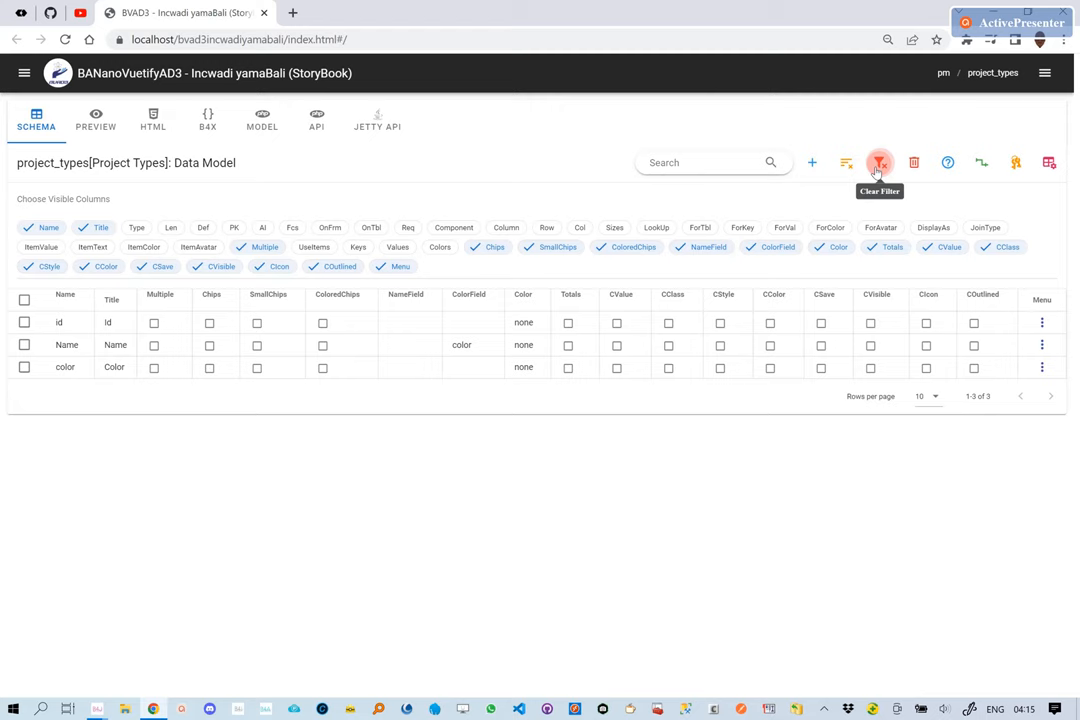
{"action": "left_click", "coordinate": [880, 162]}
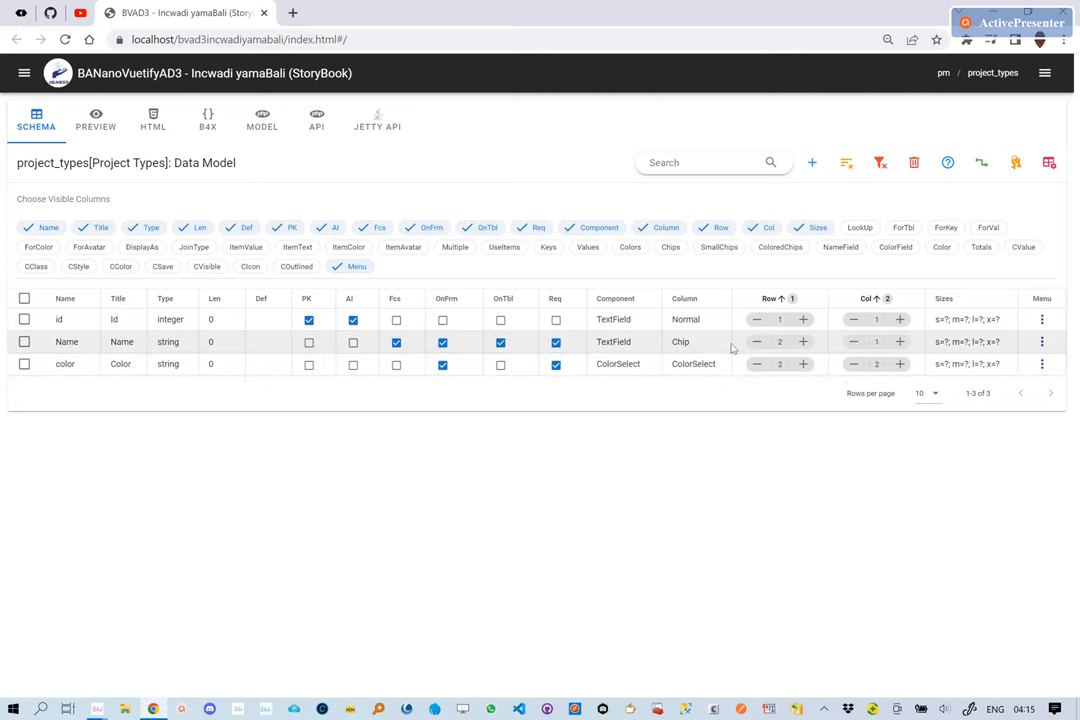
{"action": "mouse_move", "coordinate": [696, 352]}
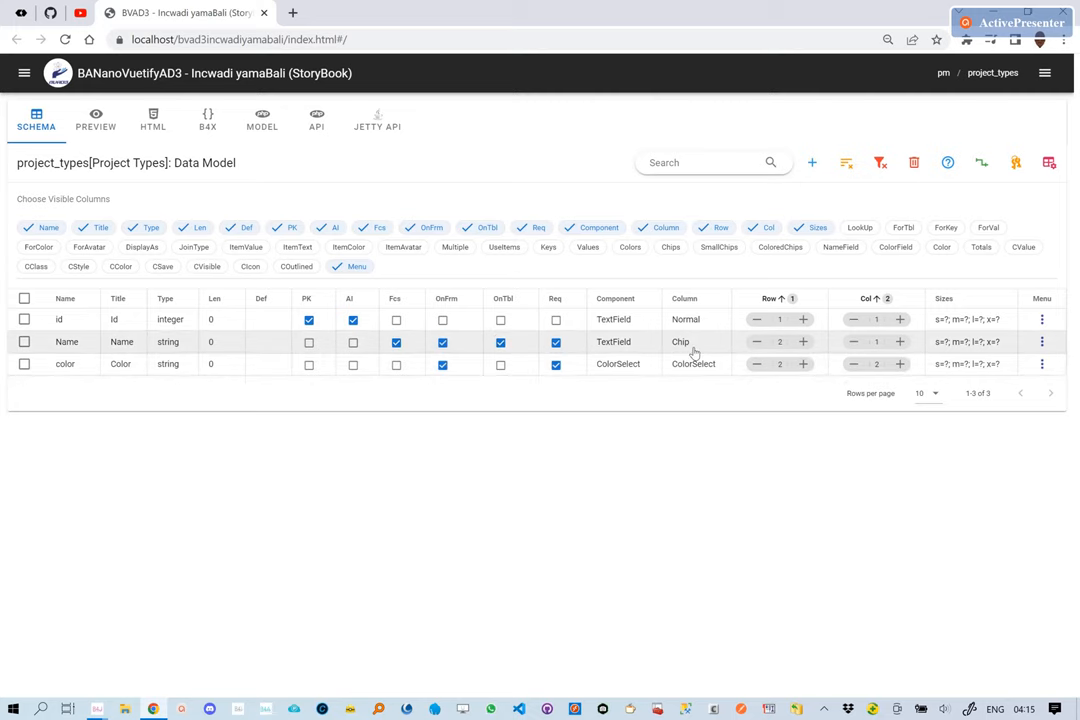
- Generate a page from the project_types model, overwriting the existing vprojecttypes view
{"action": "left_click", "coordinate": [24, 72]}
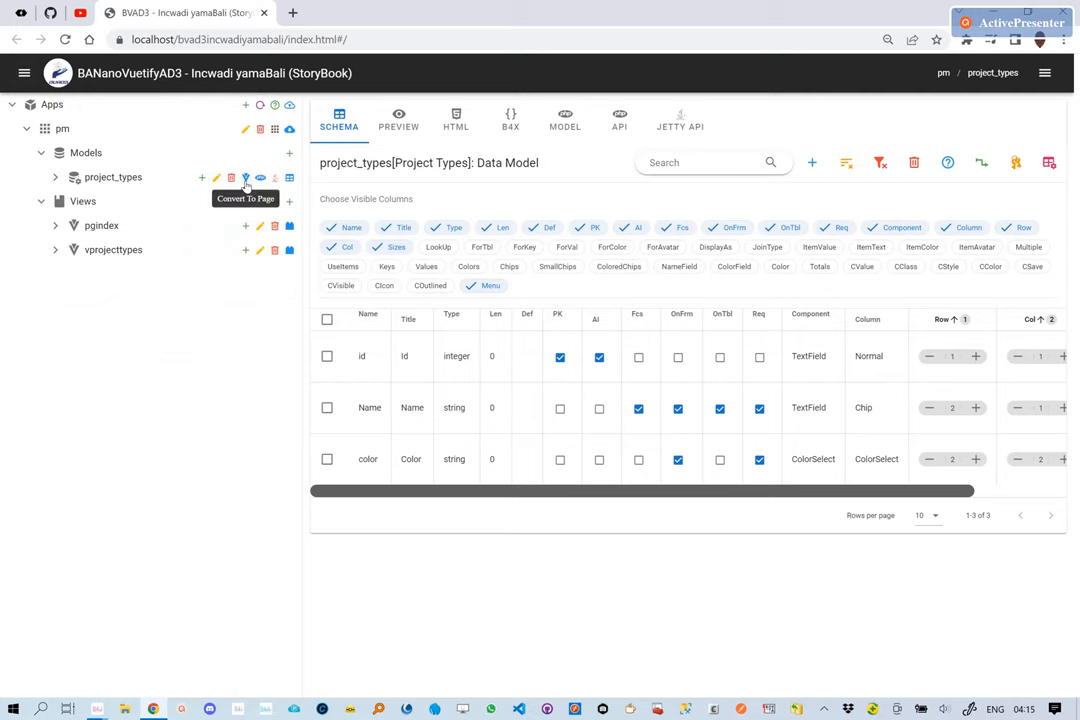
{"action": "left_click", "coordinate": [244, 178]}
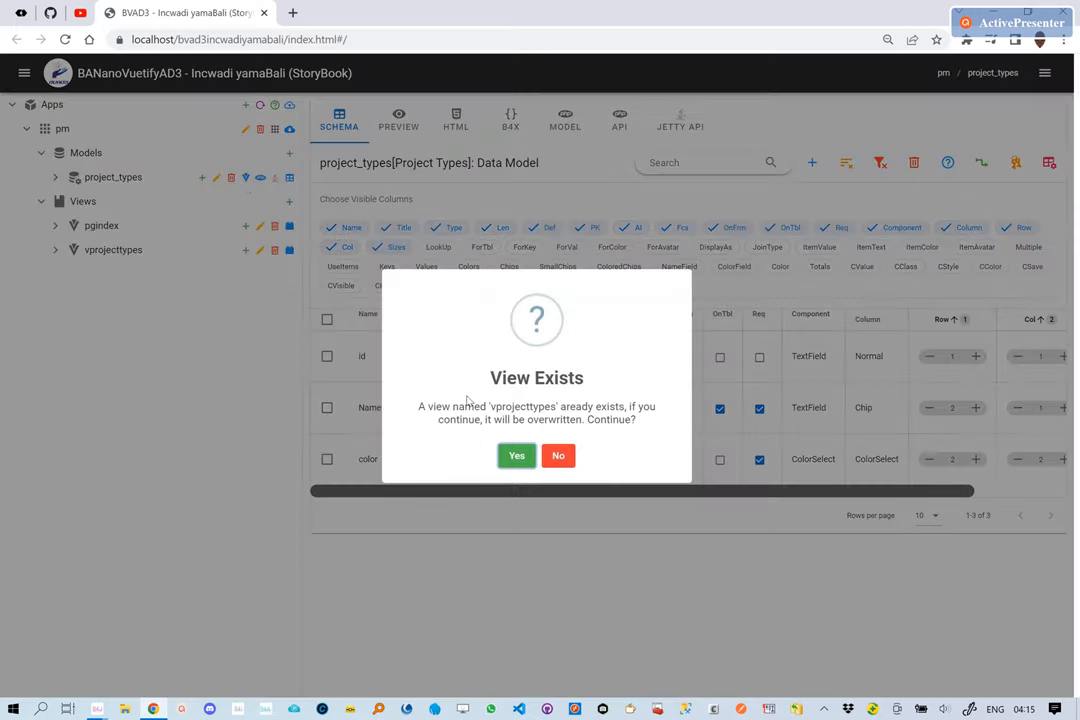
{"action": "left_click", "coordinate": [516, 456]}
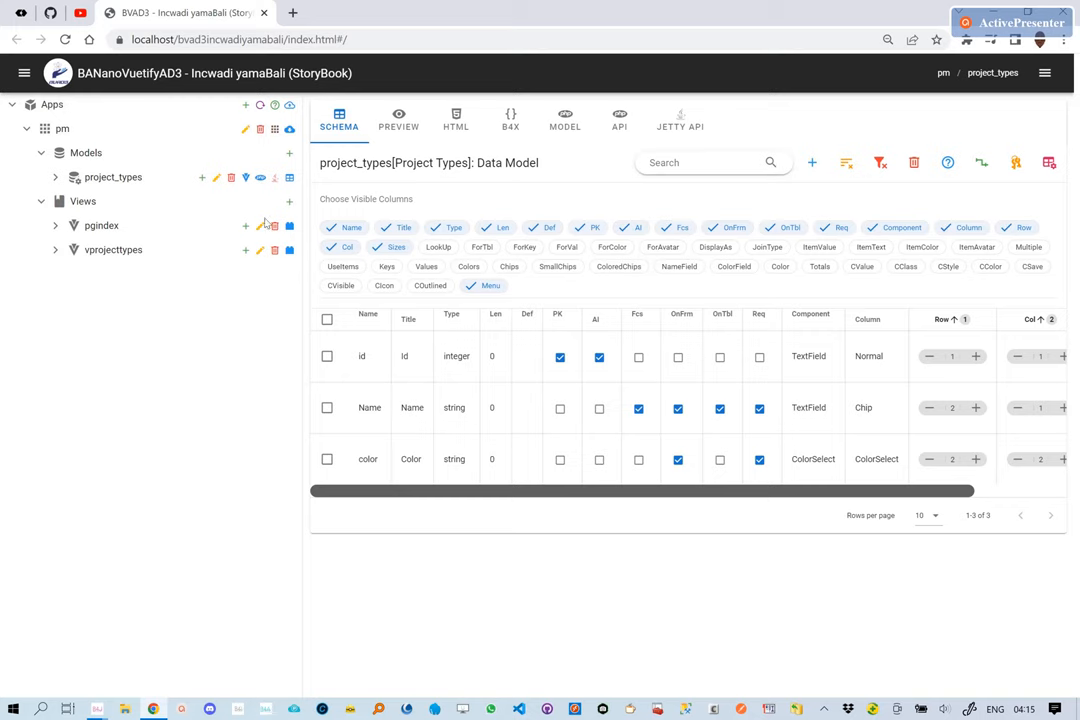
{"action": "mouse_move", "coordinate": [276, 128]}
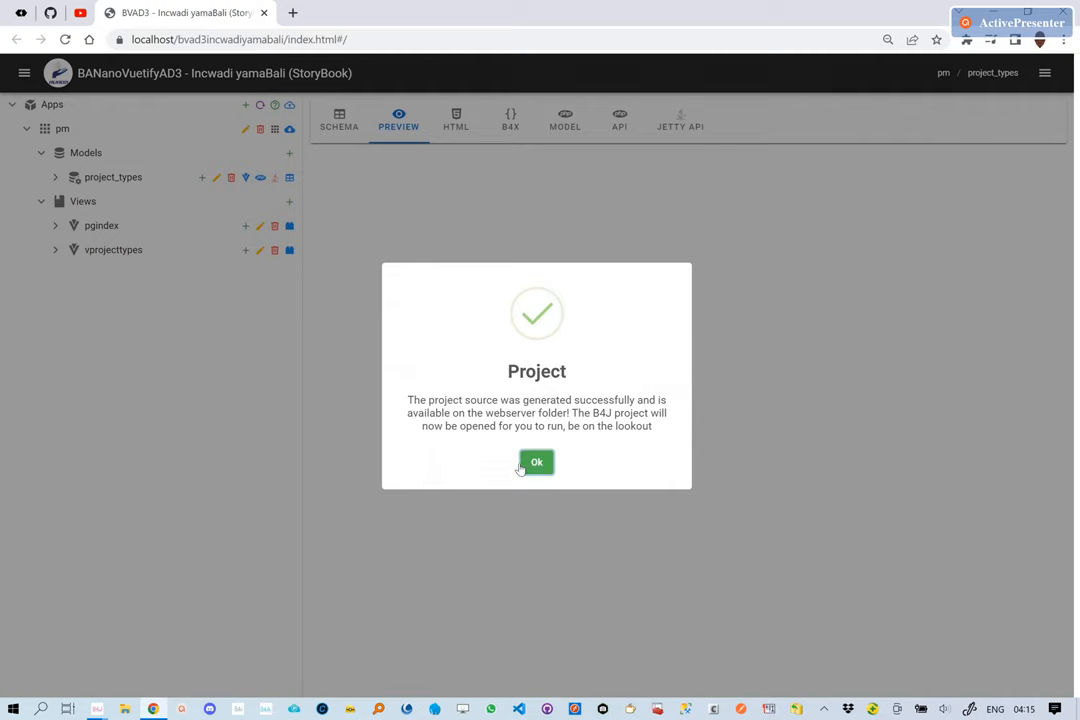
- Acknowledge the Project generation success message
{"action": "left_click", "coordinate": [536, 460]}
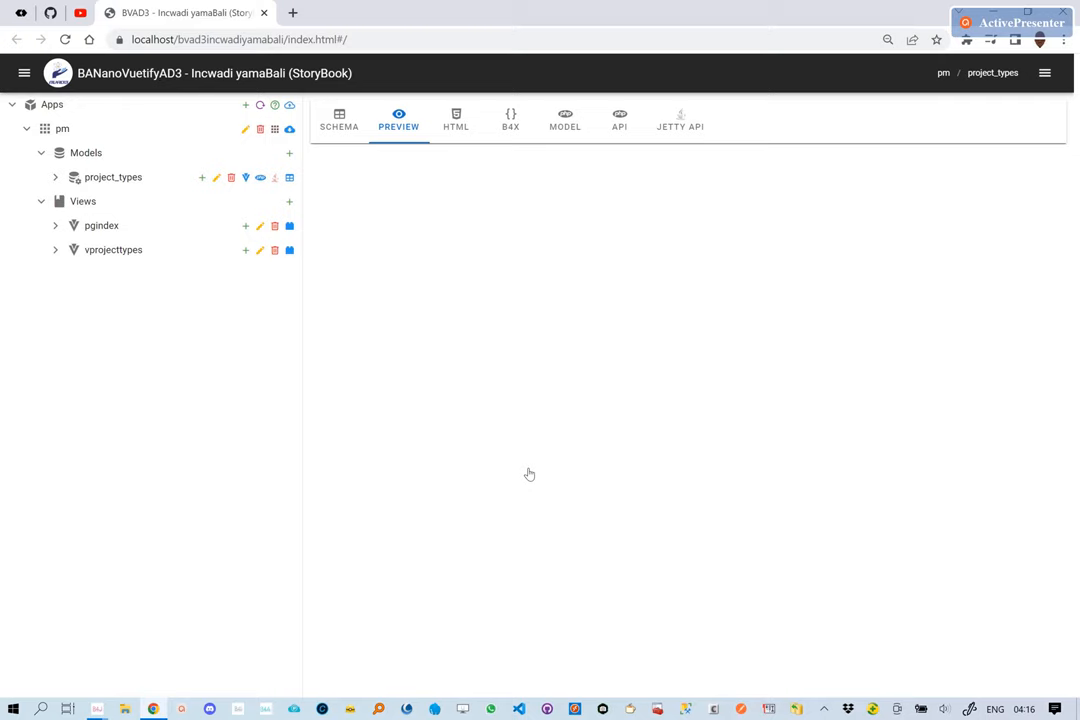
{"action": "mouse_move", "coordinate": [196, 588]}
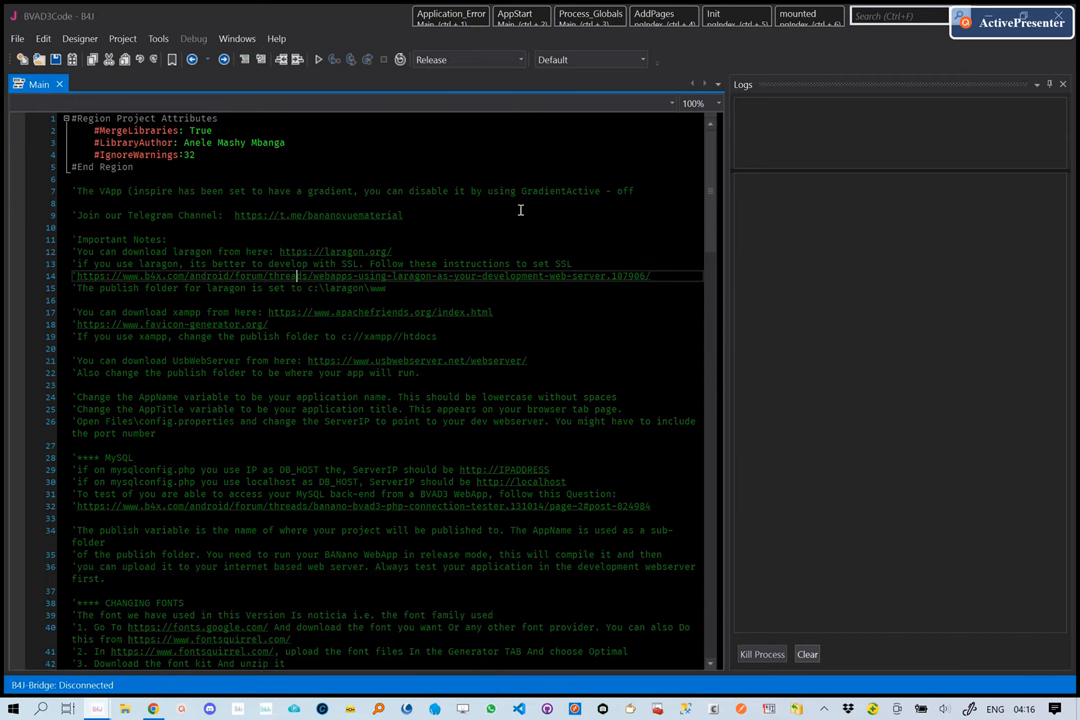
- Save the generated pm project in B4J and compile and run it
{"action": "left_click", "coordinate": [320, 60]}
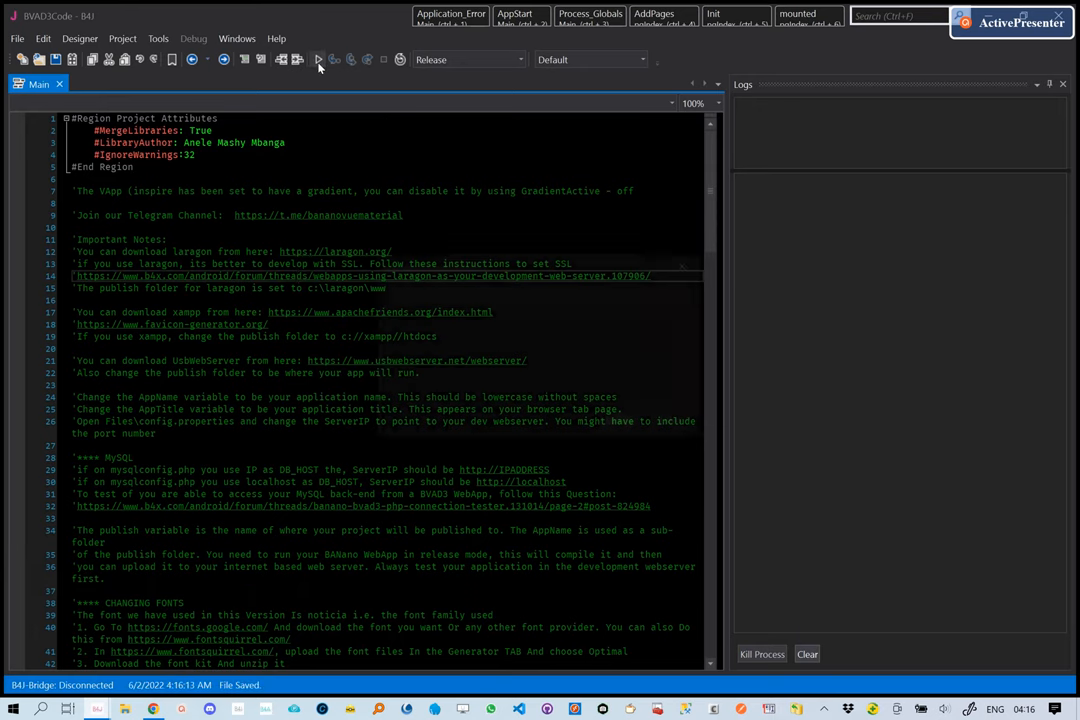
{"action": "left_click", "coordinate": [318, 60]}
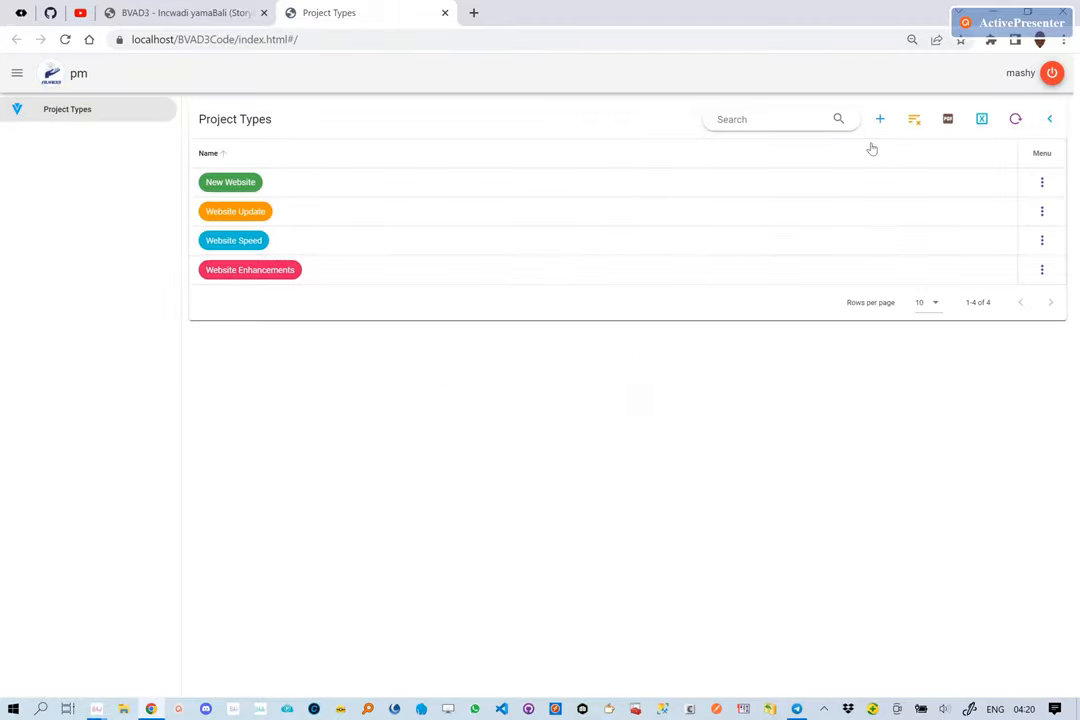
- Edit the New Website project type and update its colour to Purple
{"action": "left_click", "coordinate": [1042, 182]}
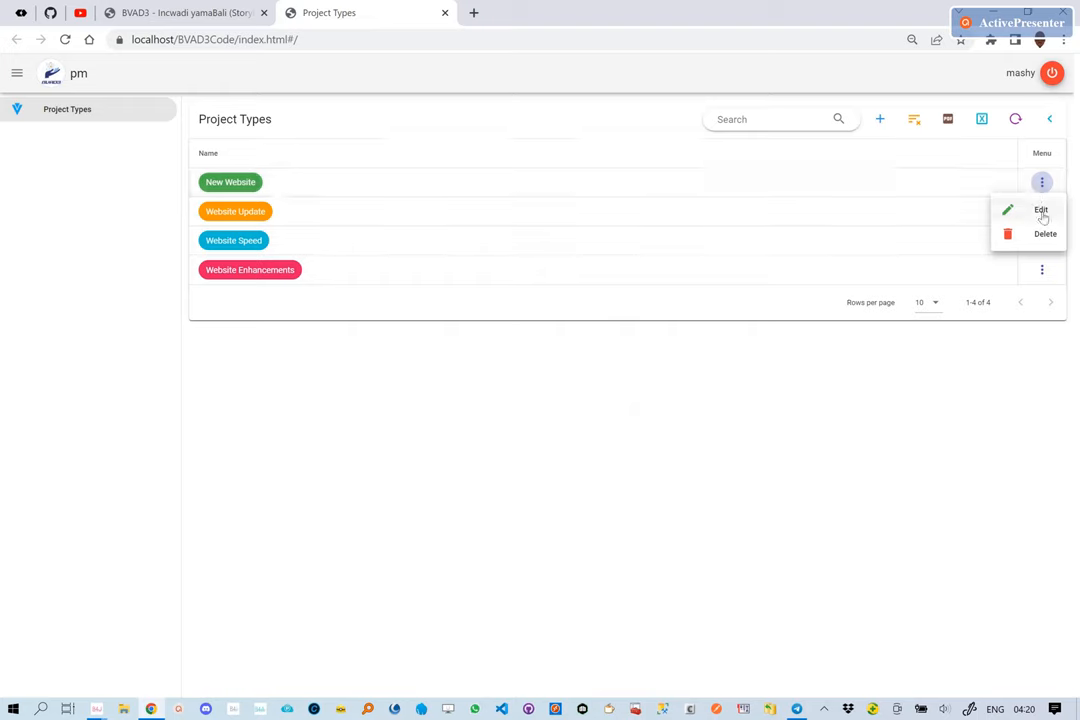
{"action": "left_click", "coordinate": [1040, 210]}
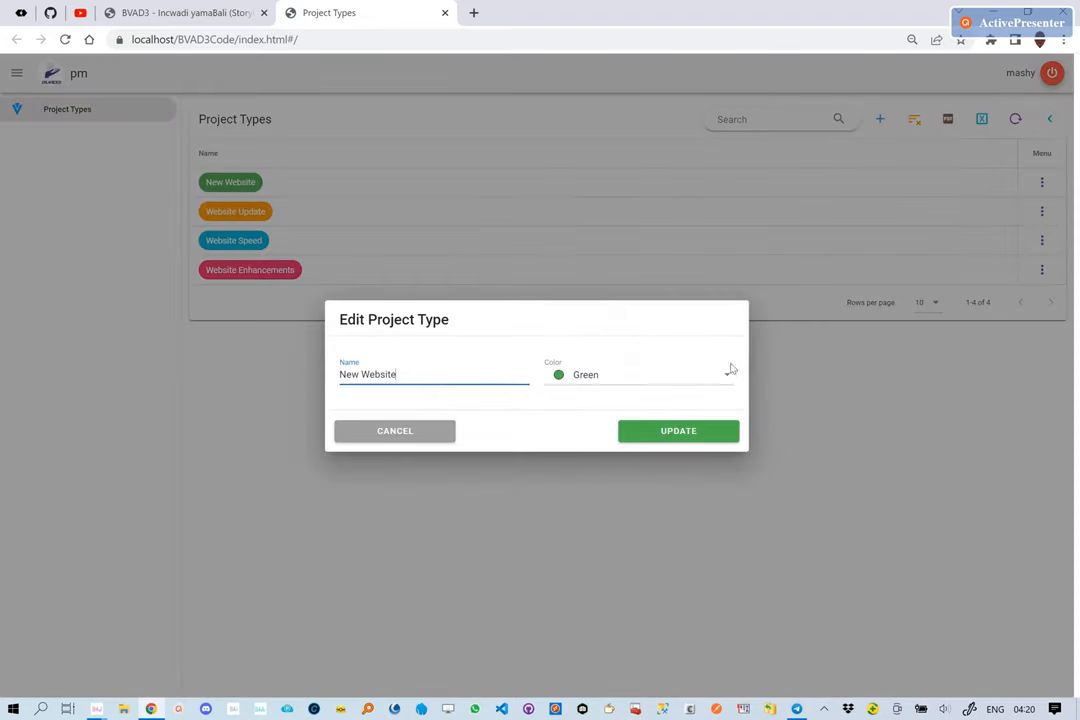
{"action": "left_click", "coordinate": [640, 374]}
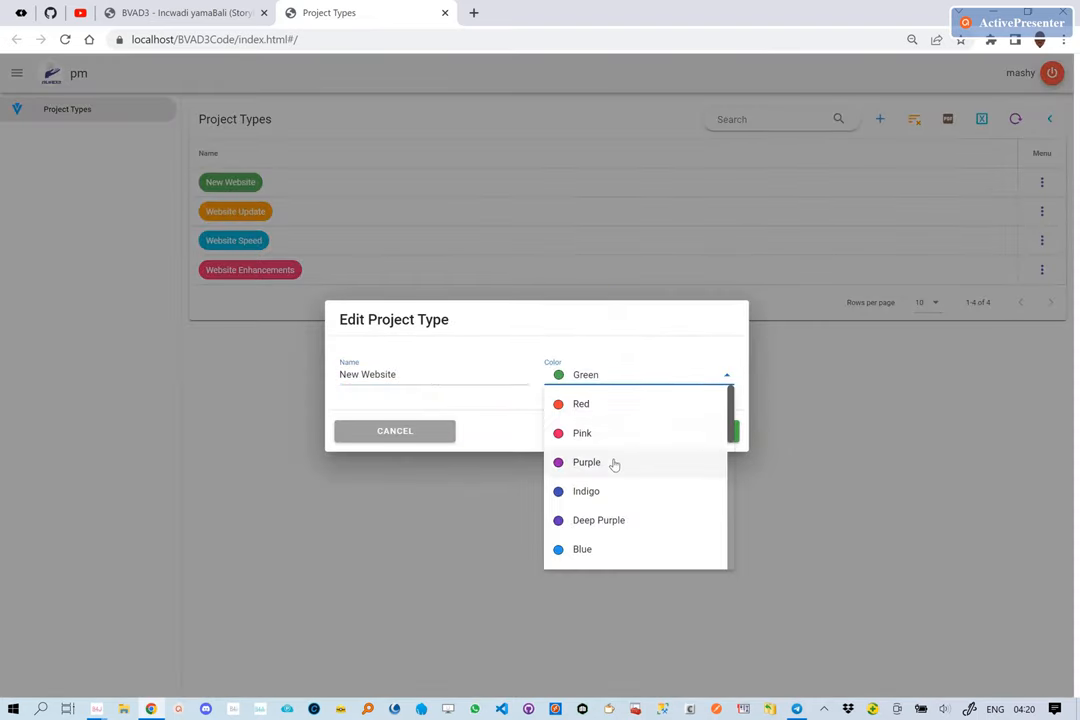
{"action": "left_click", "coordinate": [586, 462]}
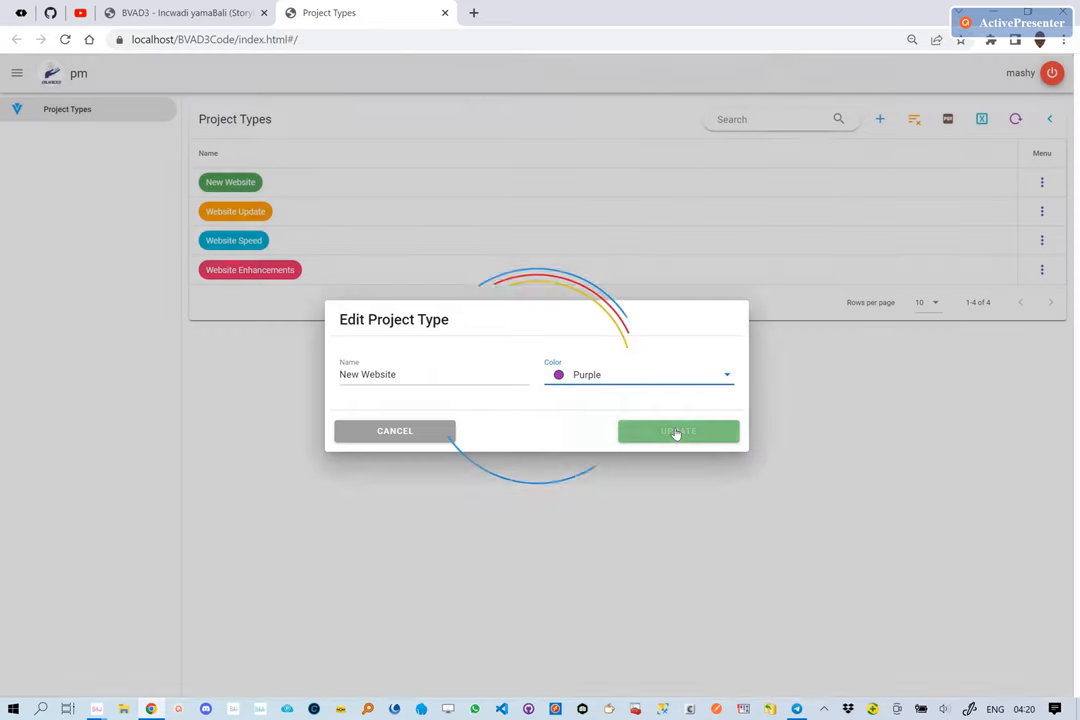
{"action": "left_click", "coordinate": [678, 430]}
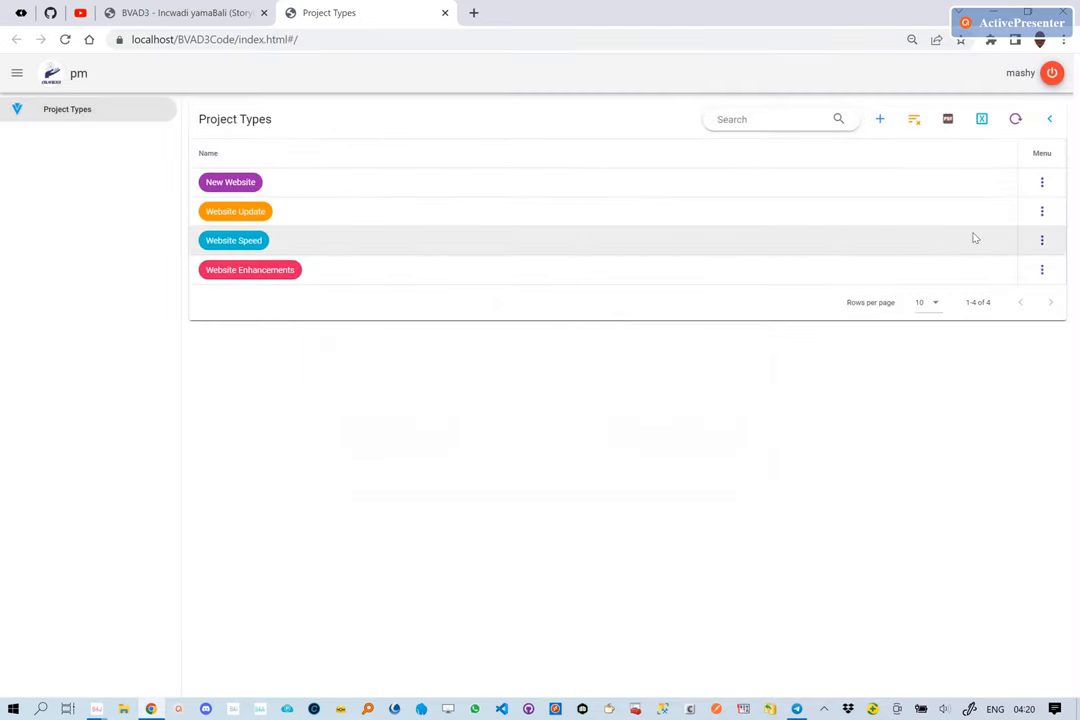
{"action": "left_click", "coordinate": [1042, 212]}
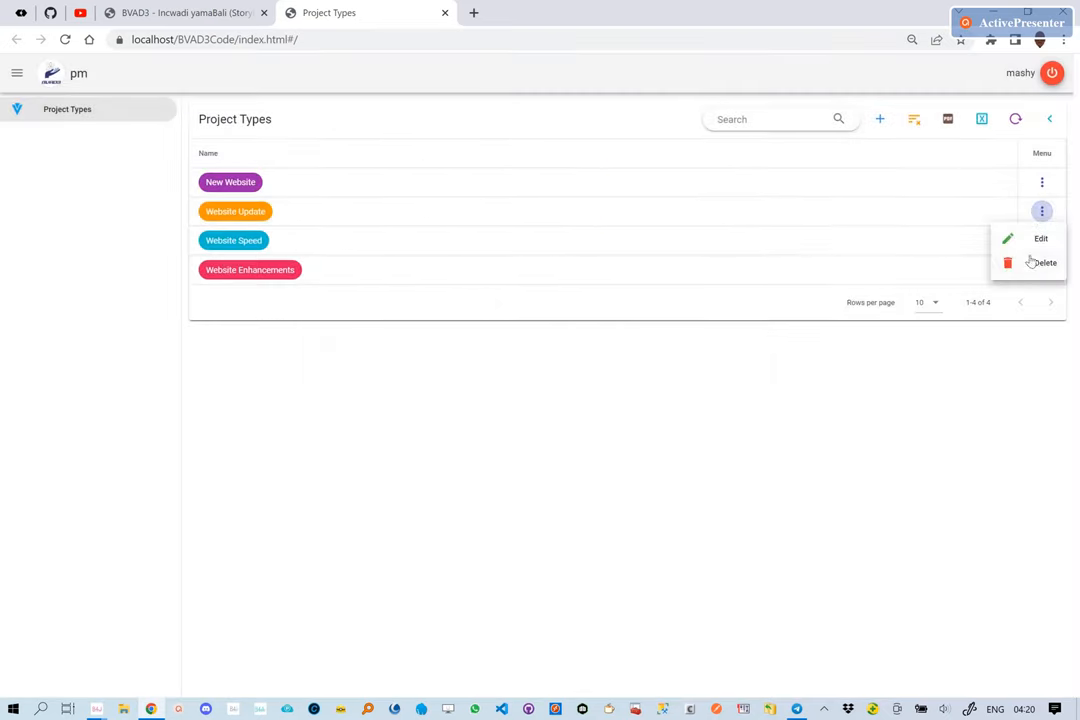
- Edit the Website Update project type and update its colour to Brown
{"action": "left_click", "coordinate": [1040, 238]}
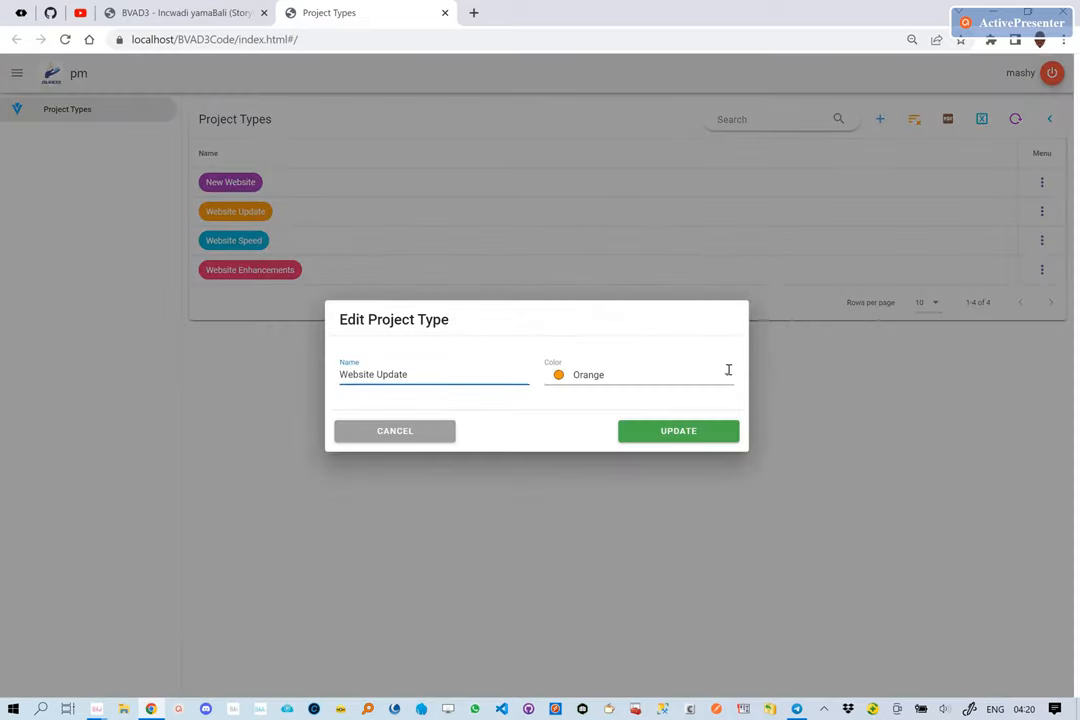
{"action": "left_click", "coordinate": [640, 374]}
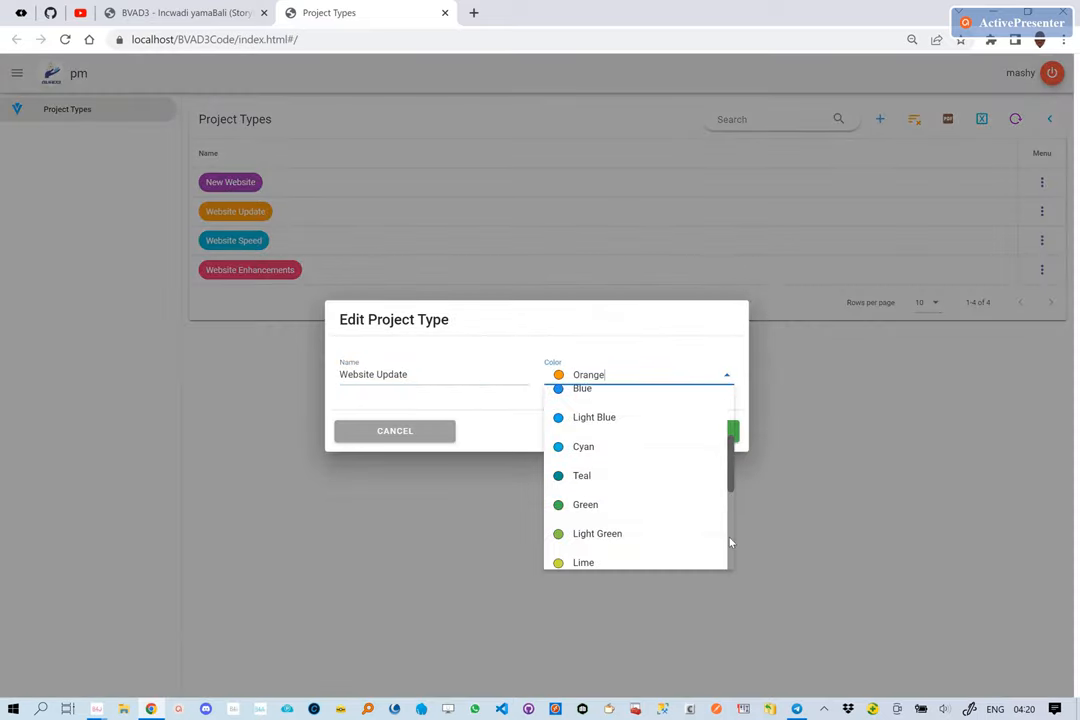
{"action": "scroll", "scroll_direction": "down", "scroll_amount": 3}
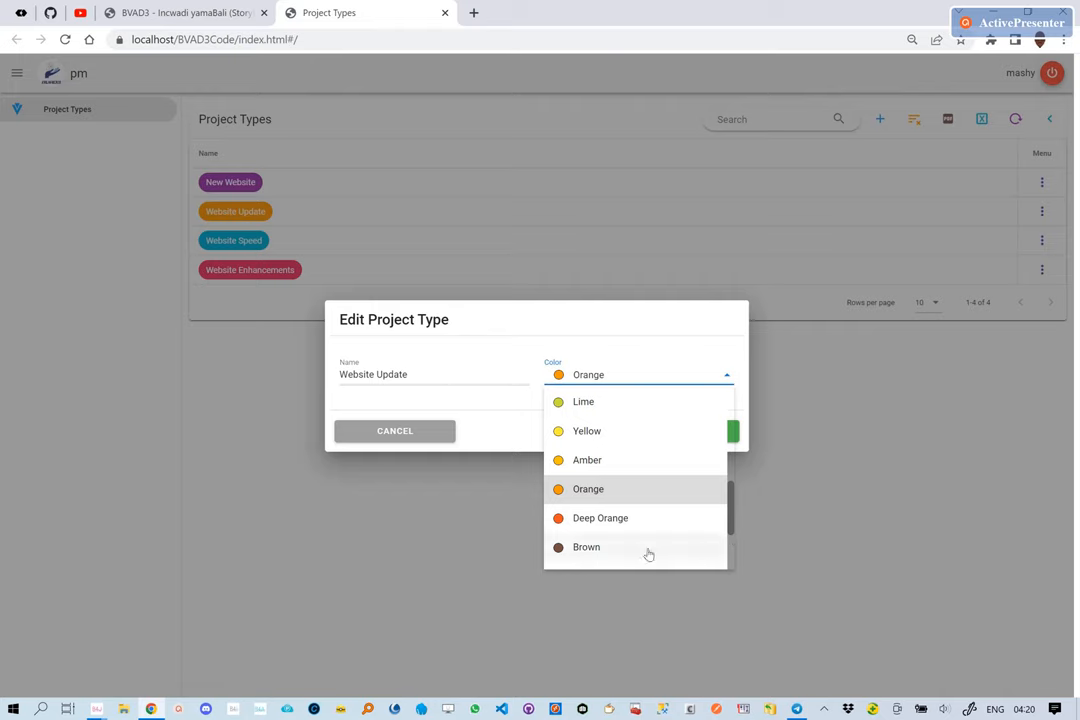
{"action": "left_click", "coordinate": [586, 548]}
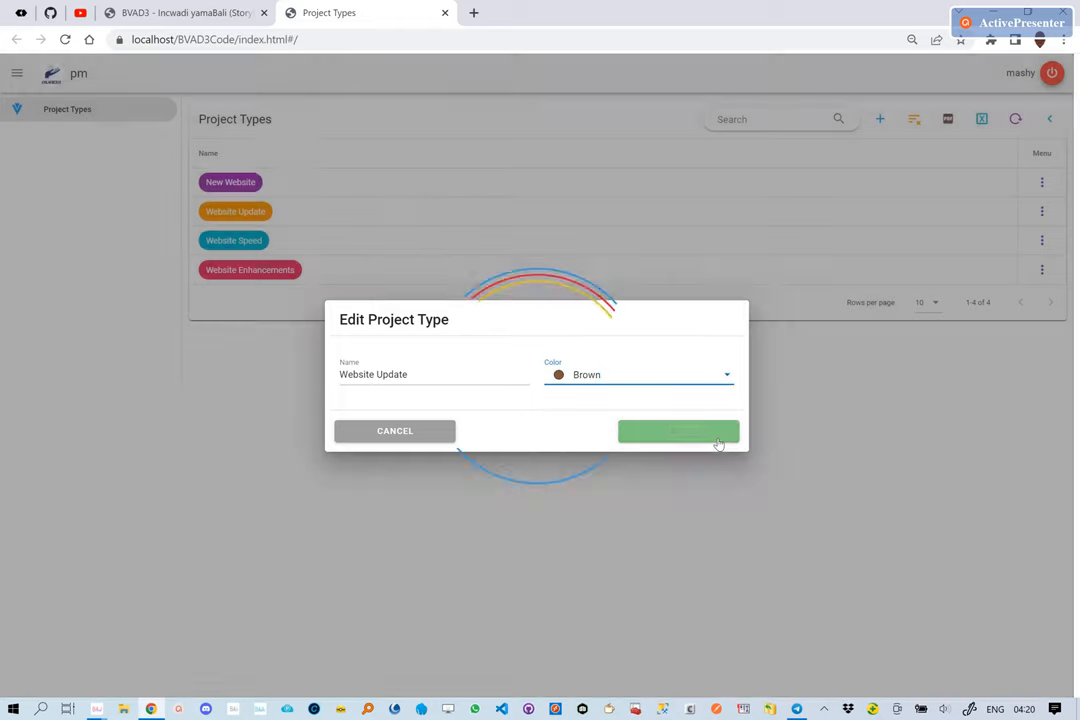
{"action": "left_click", "coordinate": [678, 432]}
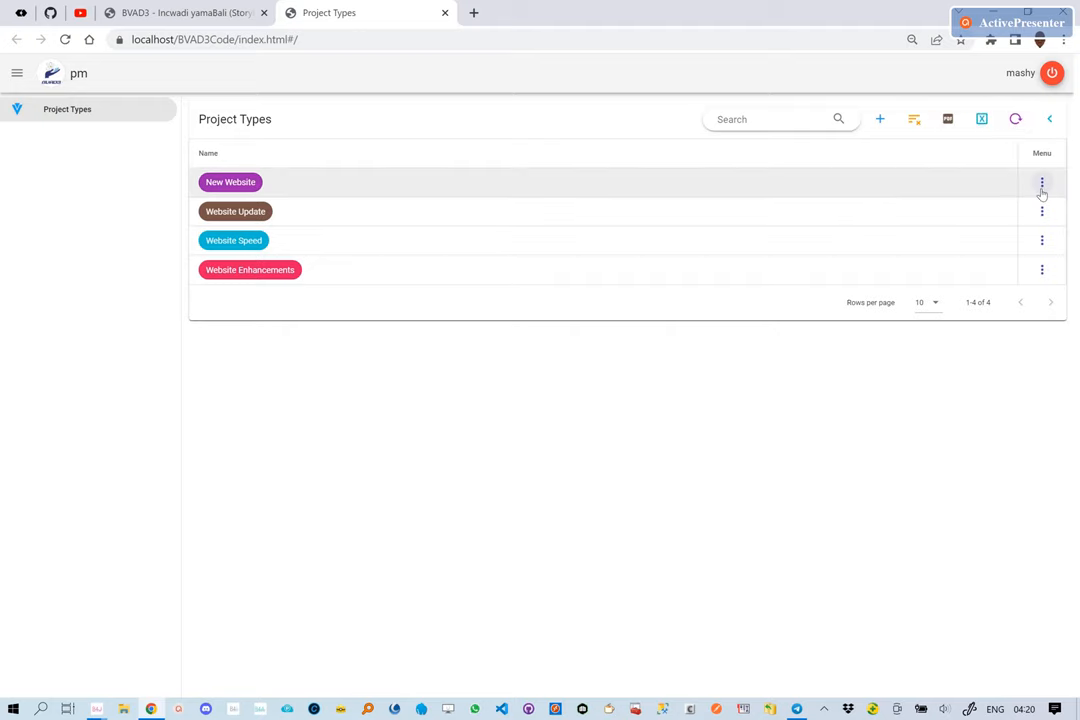
- Reopen the New Website project type for editing again
{"action": "left_click", "coordinate": [1042, 182]}
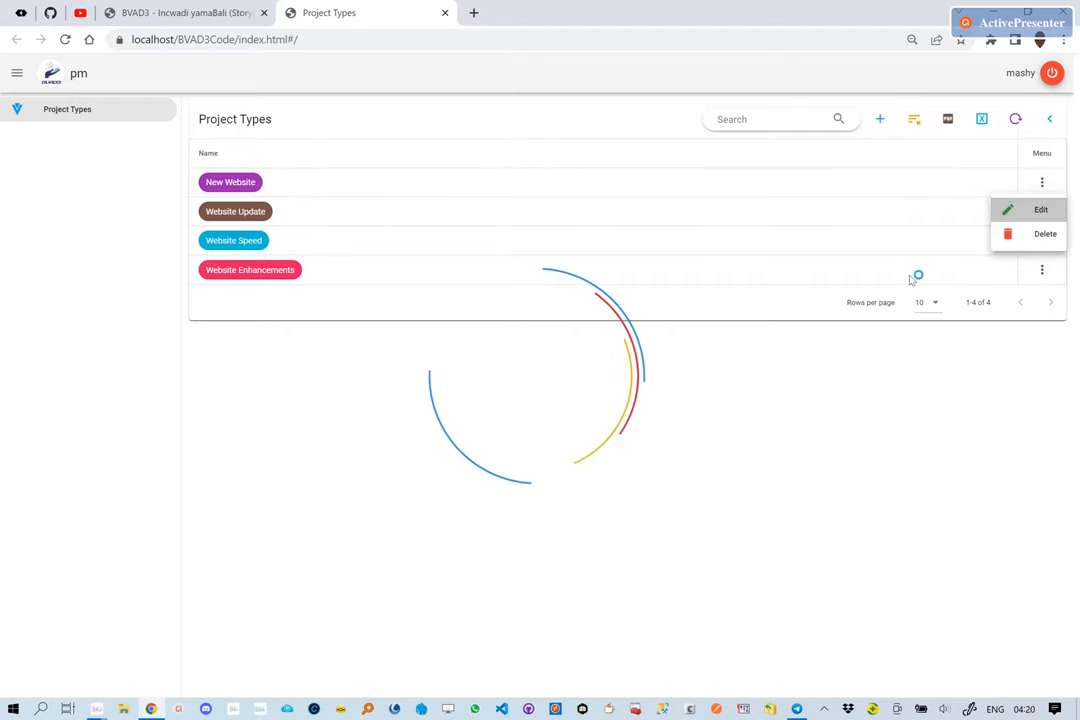
{"action": "left_click", "coordinate": [1040, 210]}
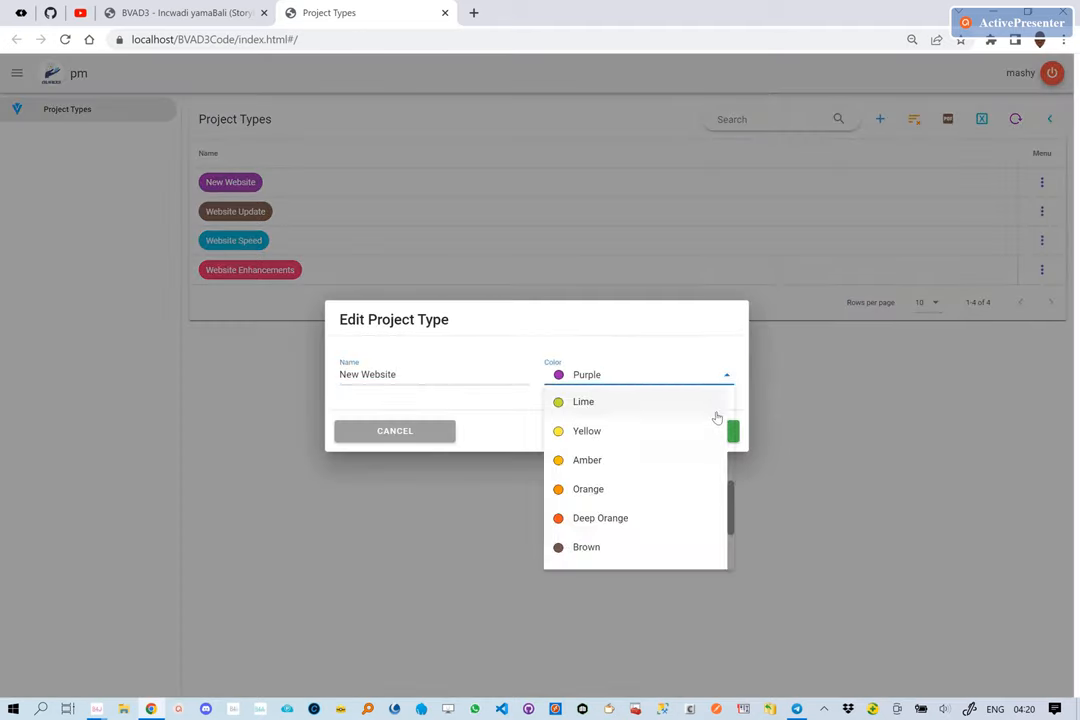